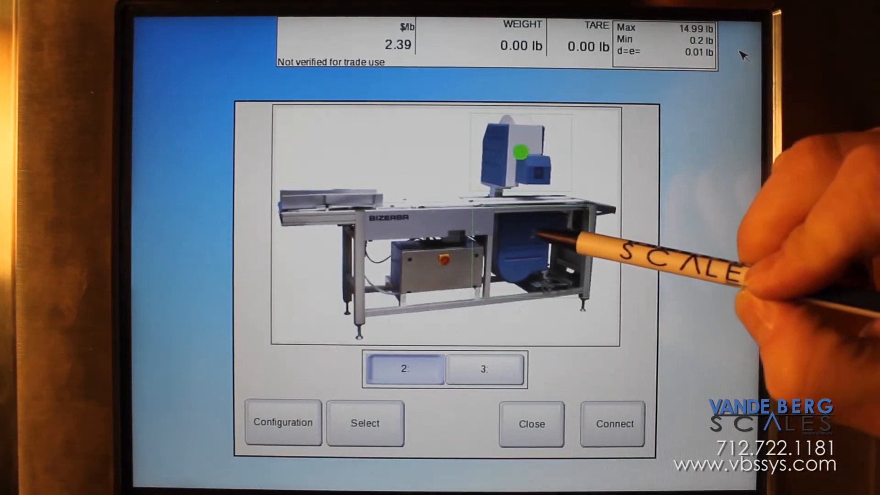
Select and connect labeler 3, then unlock authorization level 5 with its password under MODE.
click(484, 369)
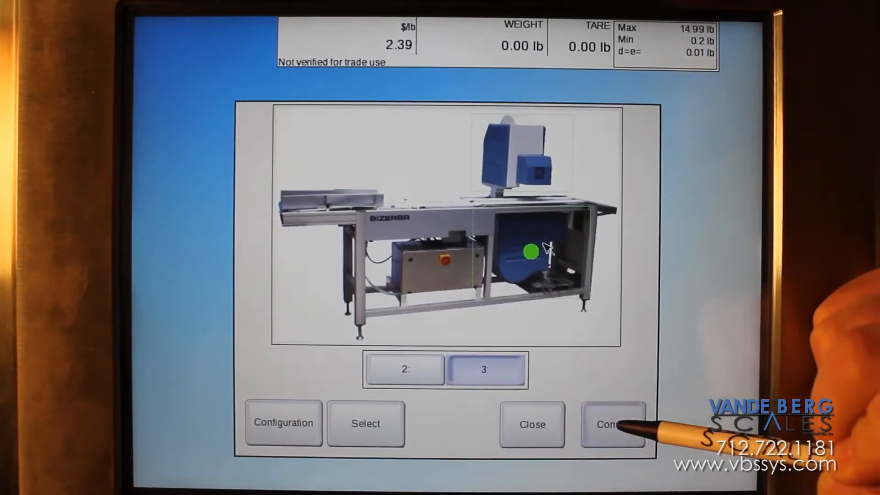
click(613, 424)
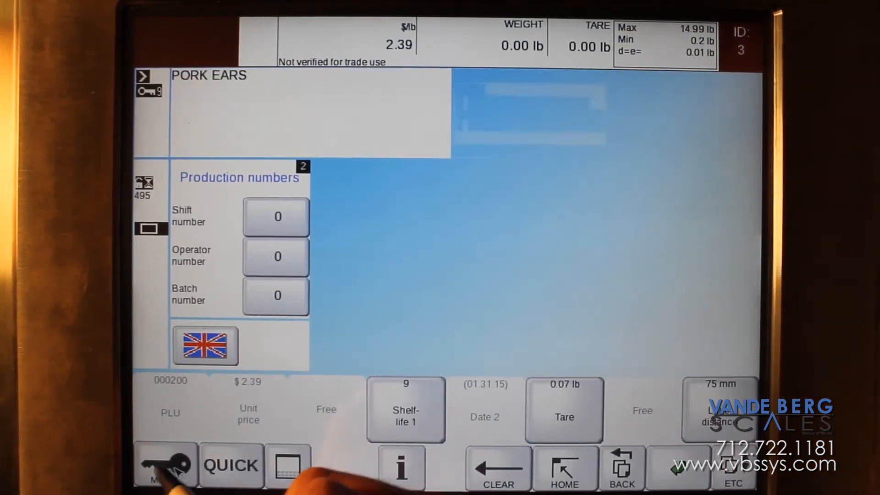
click(165, 465)
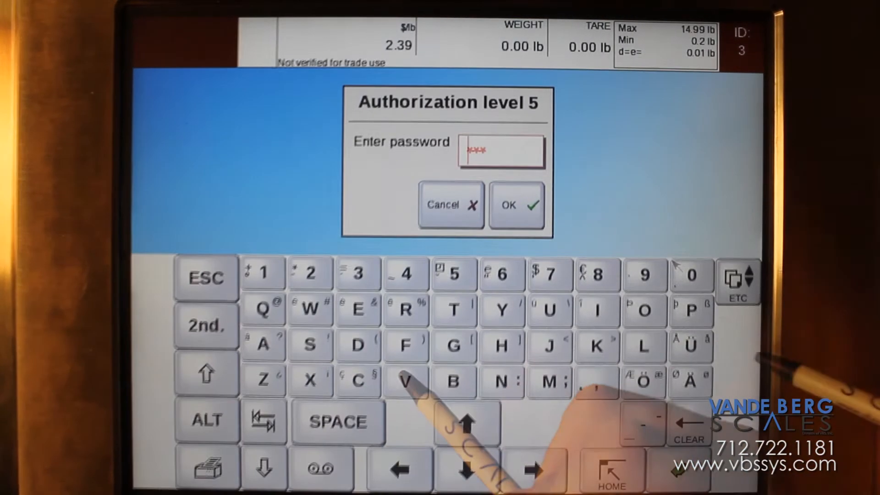
click(516, 205)
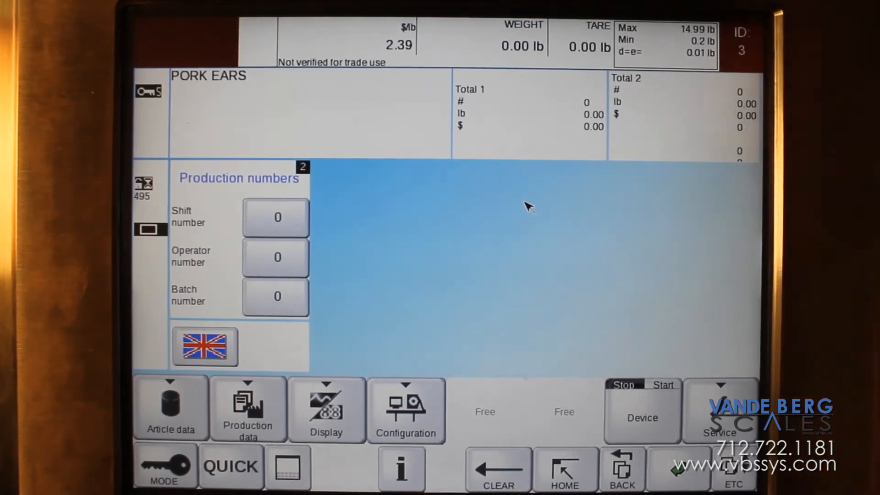
Set labeler 3's Ethernet IP to 192.168.0.134 and subnet mask to 255.255.0.0, acknowledging restart notices.
click(406, 410)
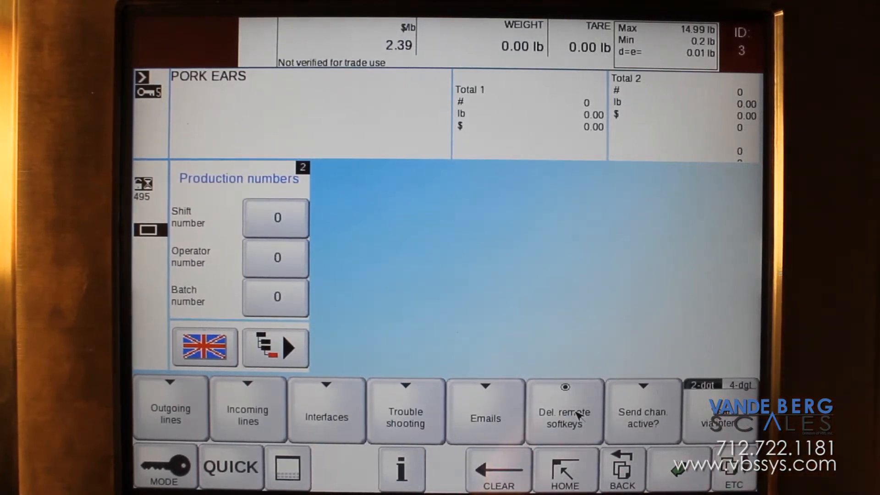
click(327, 410)
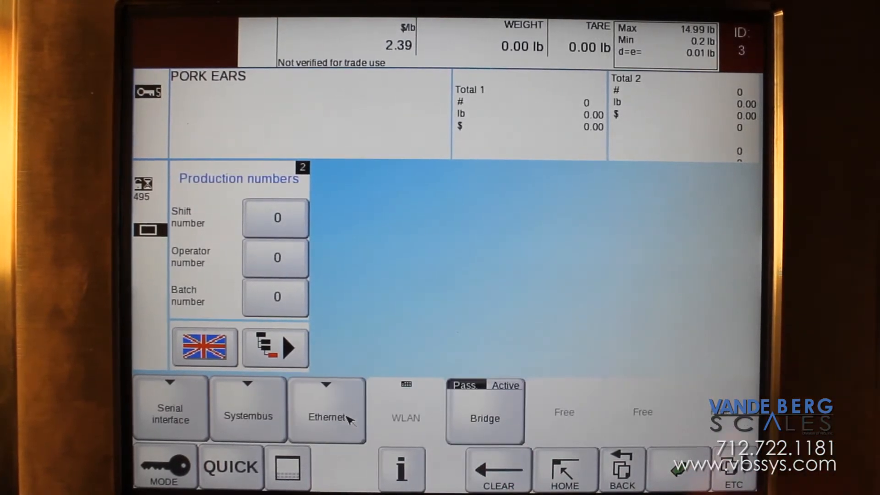
click(327, 409)
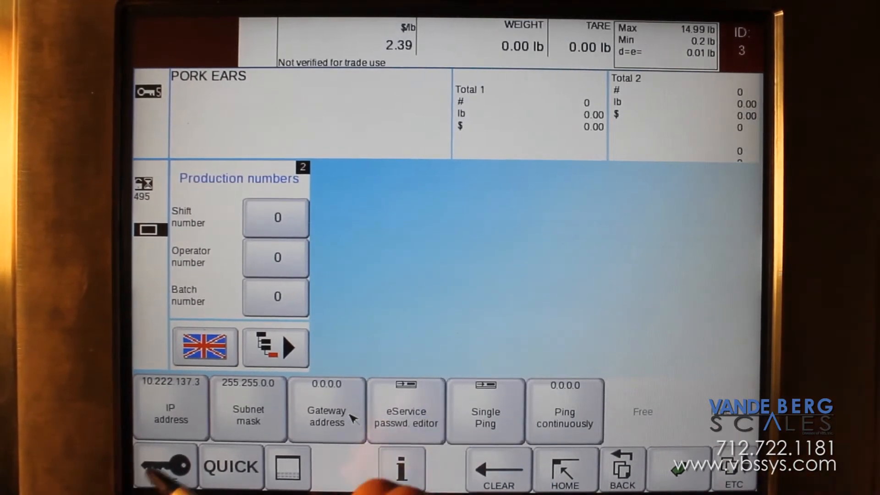
click(170, 409)
text(192.168.0 .13)
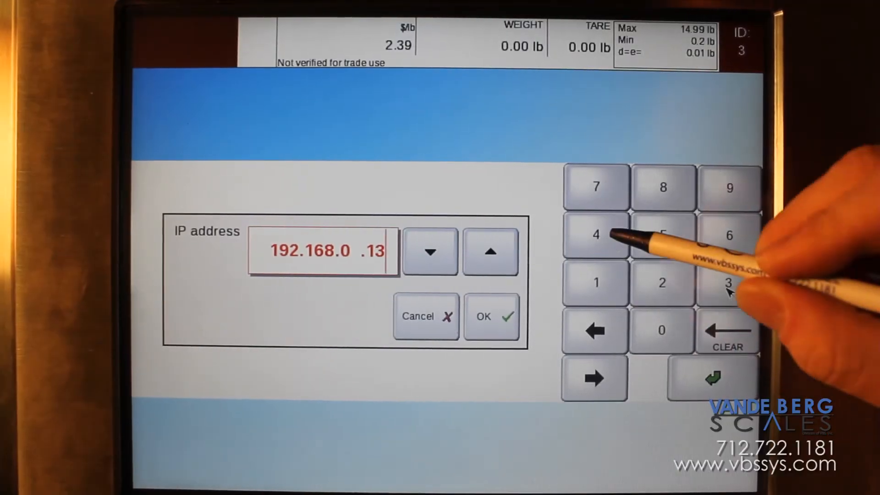
click(491, 316)
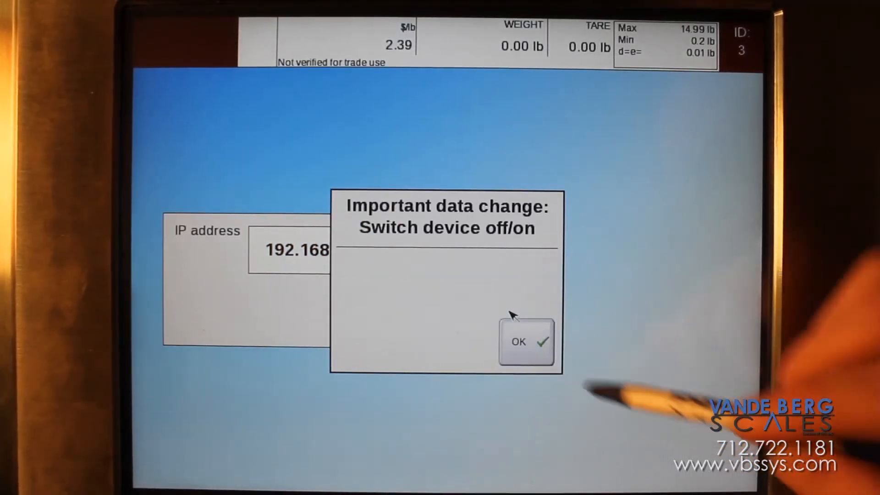
click(526, 341)
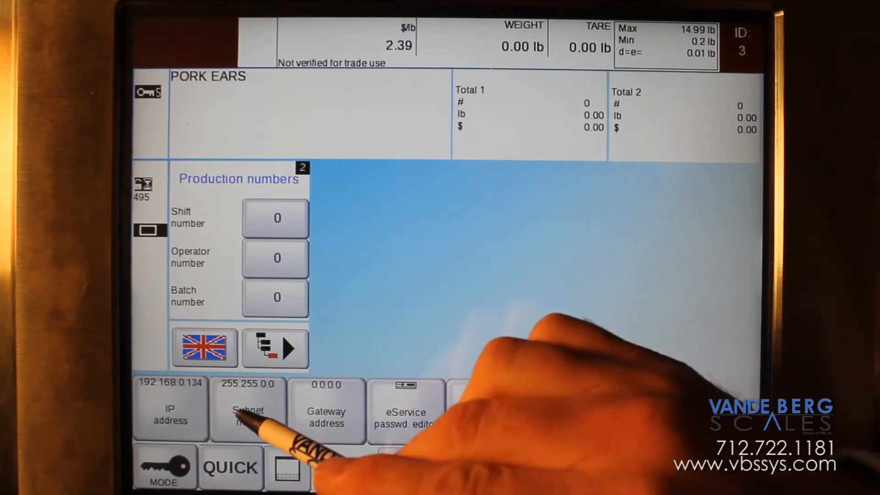
click(248, 408)
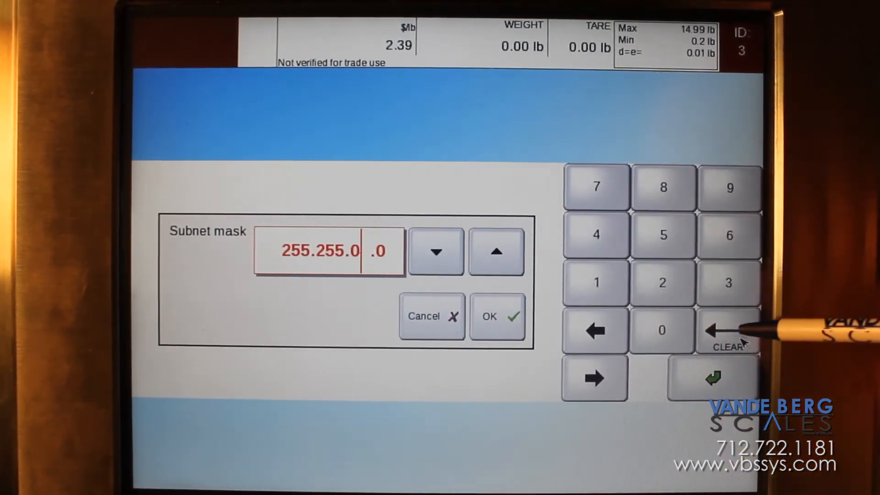
click(496, 316)
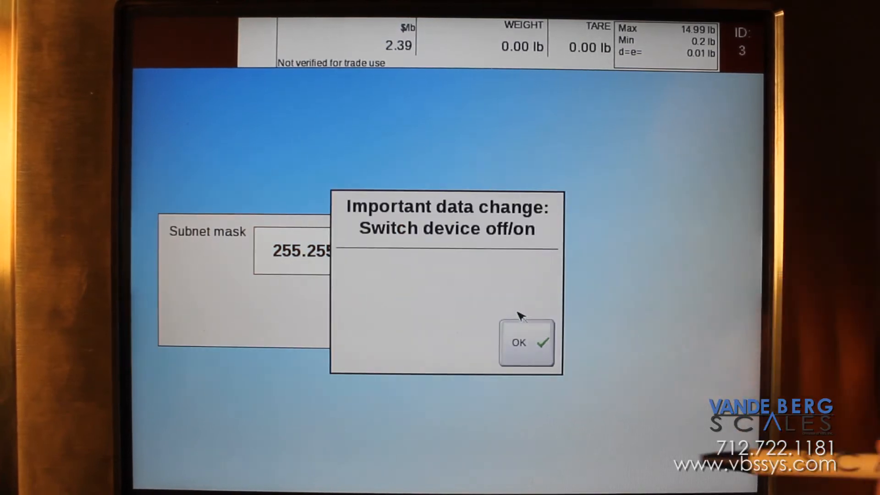
click(527, 343)
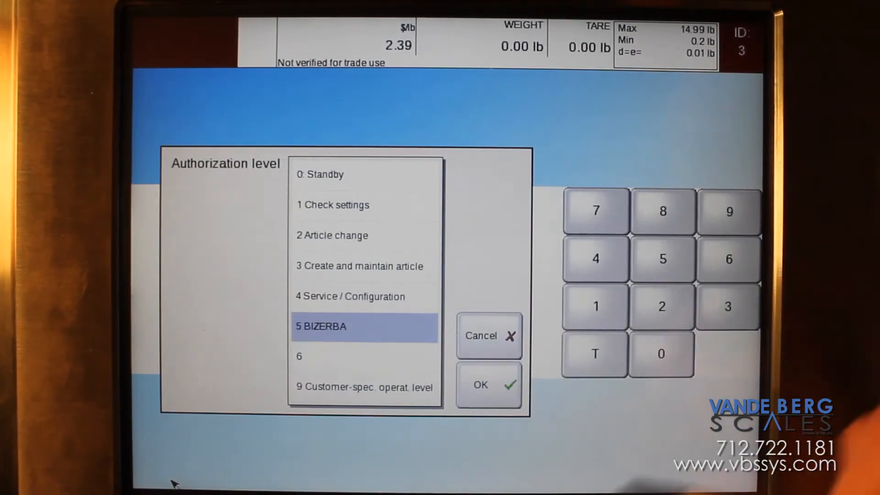
Drop labeler 3 to Standby, connect labeler 2, and unlock authorization level 5.
click(488, 385)
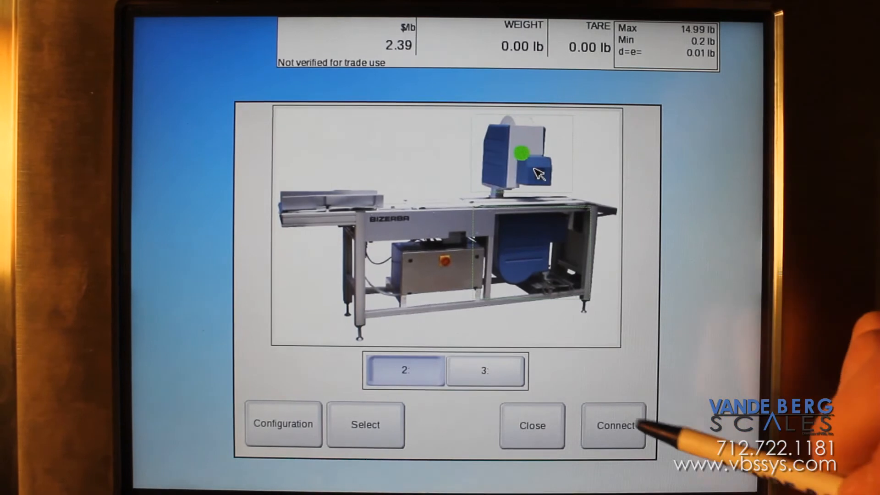
click(613, 425)
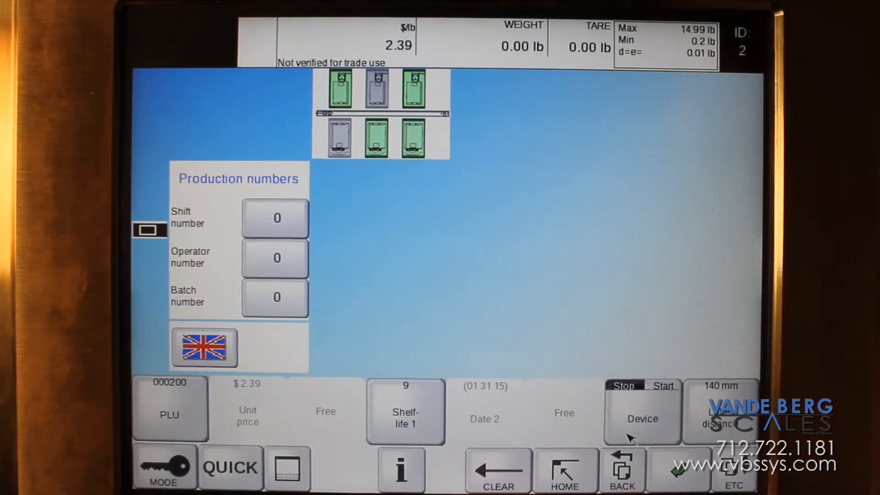
click(165, 470)
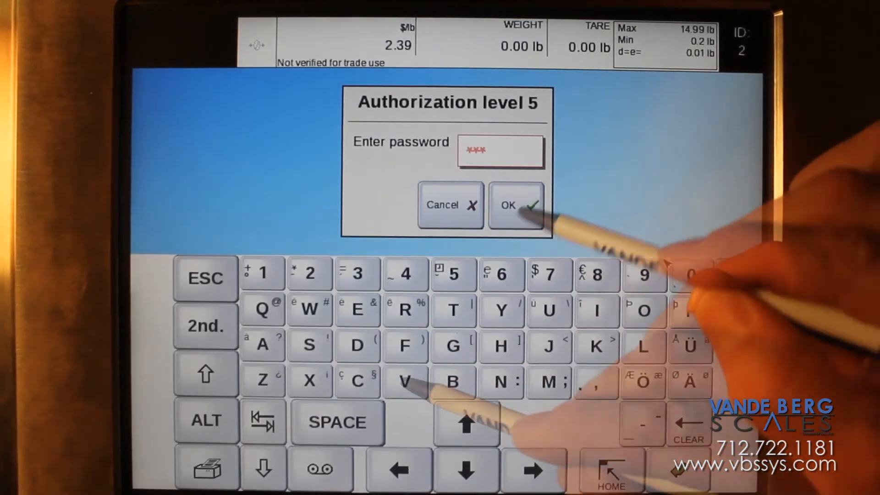
click(515, 205)
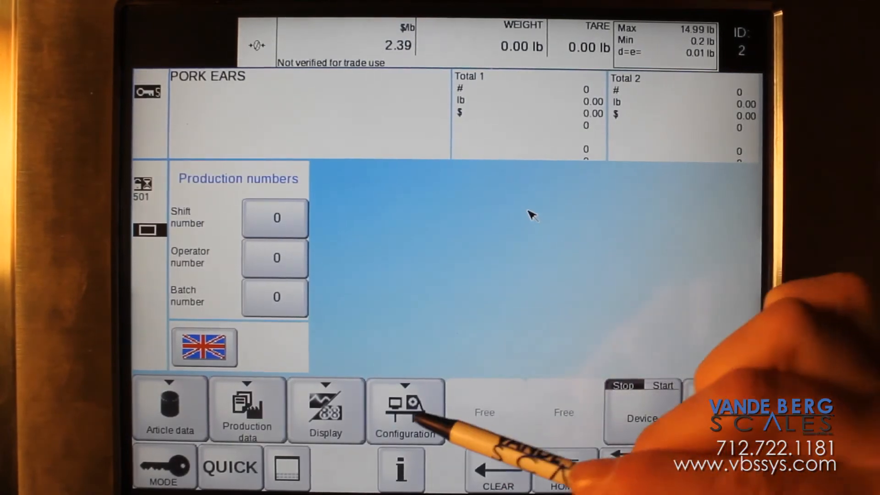
Set labeler 2's Ethernet IP to 192.168.0.133 and subnet mask to 255.255.255.0.
click(406, 410)
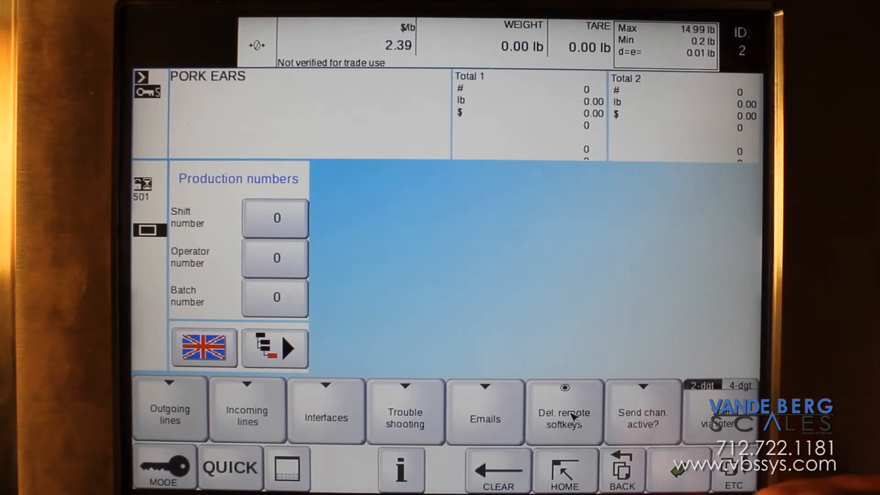
click(326, 410)
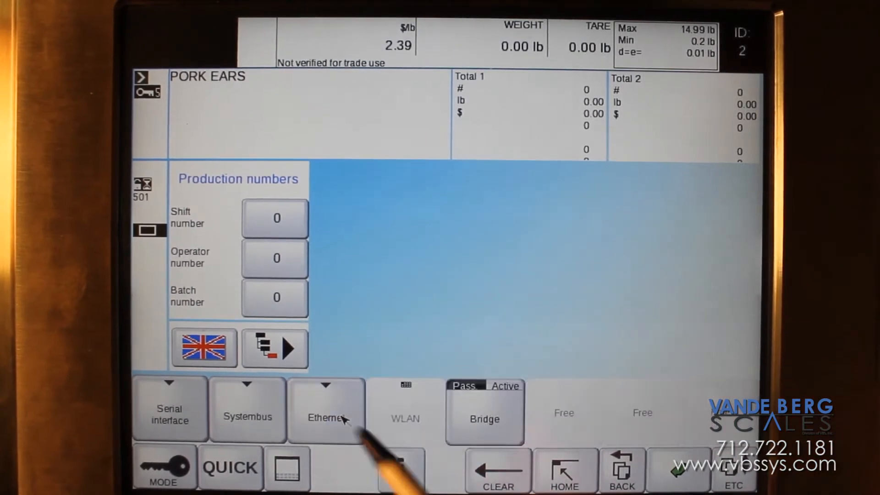
click(327, 408)
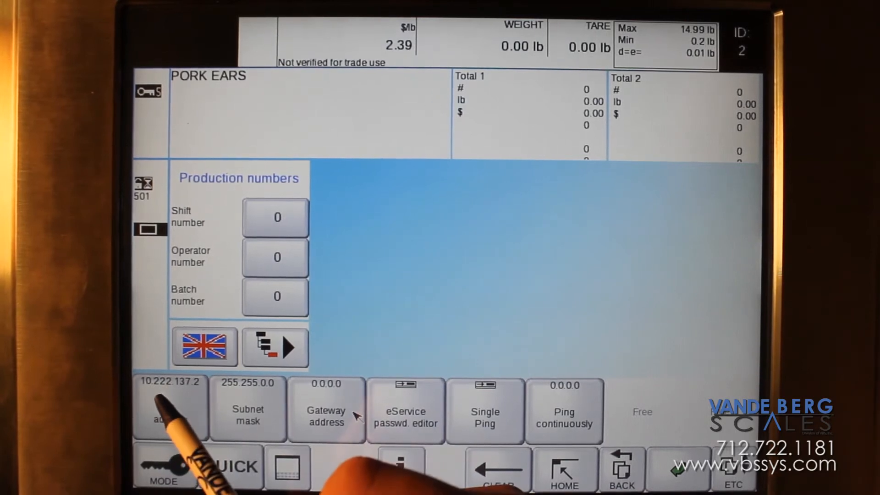
click(170, 410)
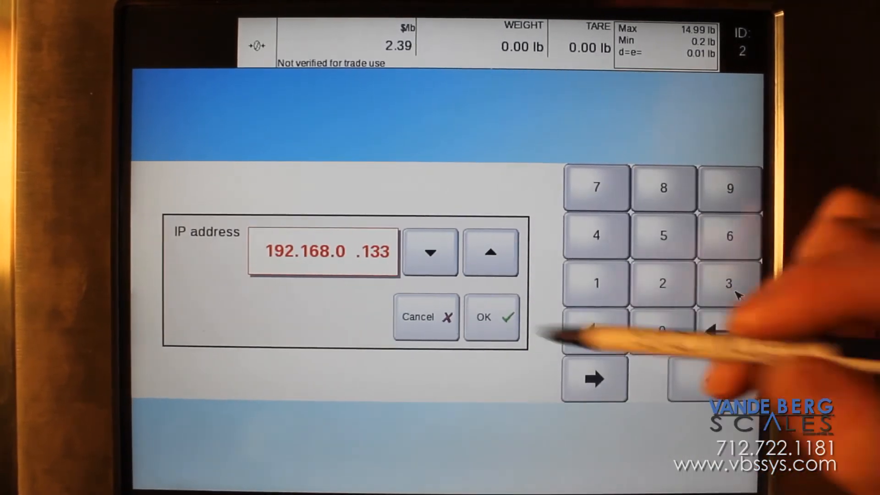
click(492, 316)
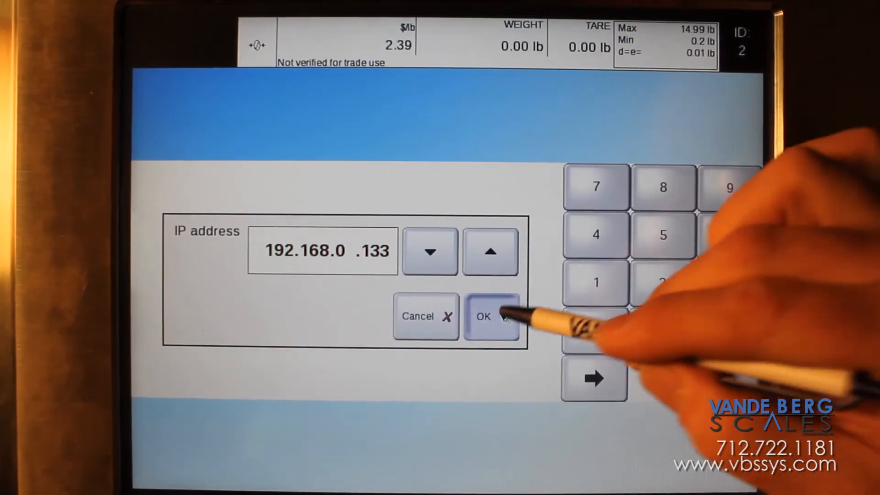
click(491, 316)
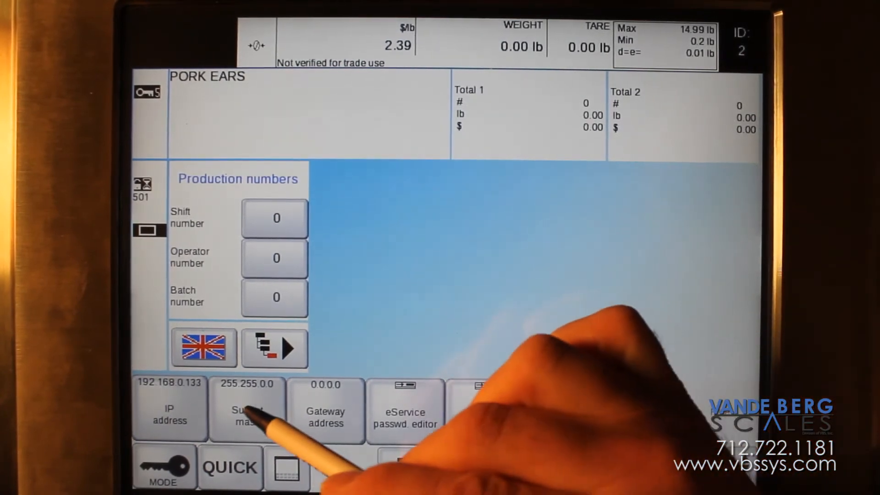
click(245, 409)
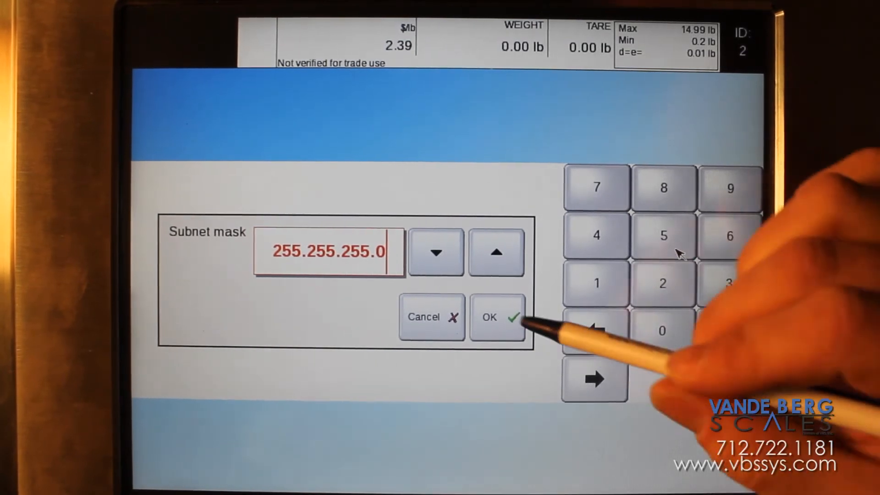
click(496, 317)
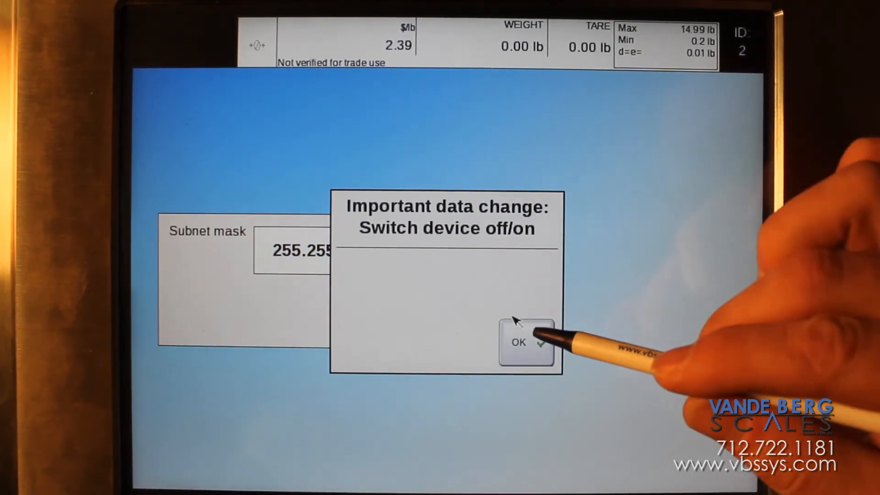
click(526, 343)
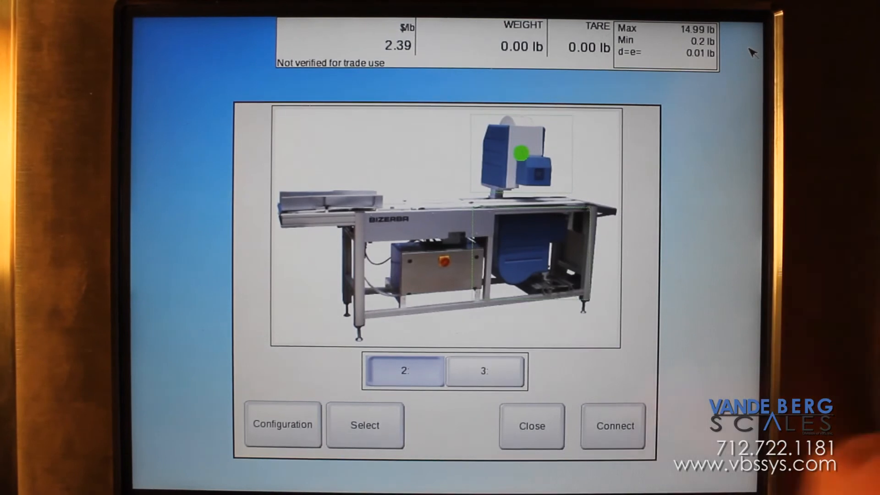
Open labeler 2's Configuration menu, unlocking it with the access level 4 password.
click(283, 425)
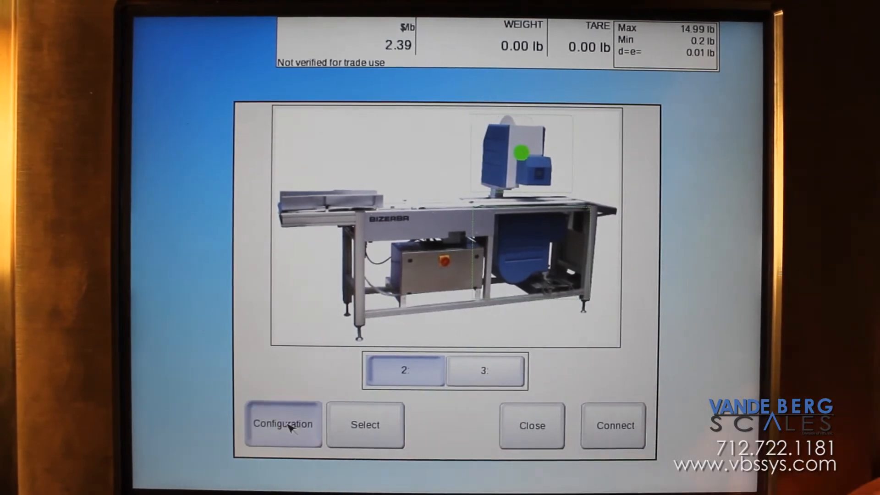
click(283, 423)
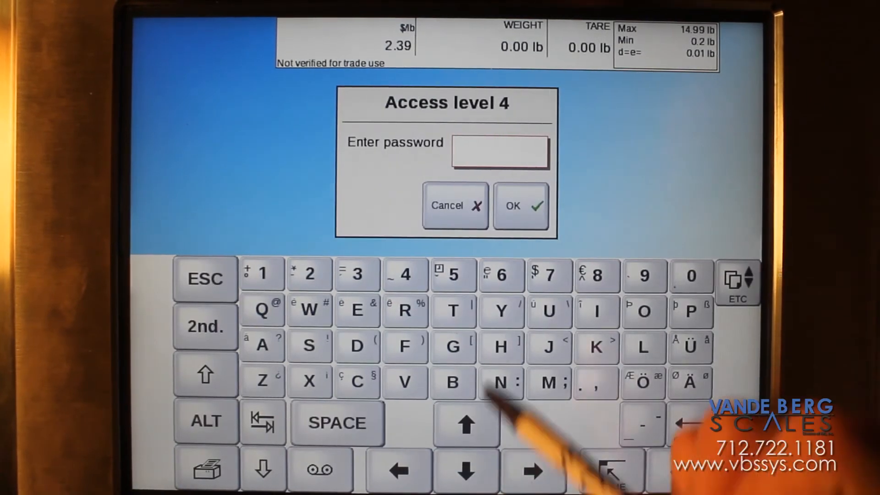
click(520, 205)
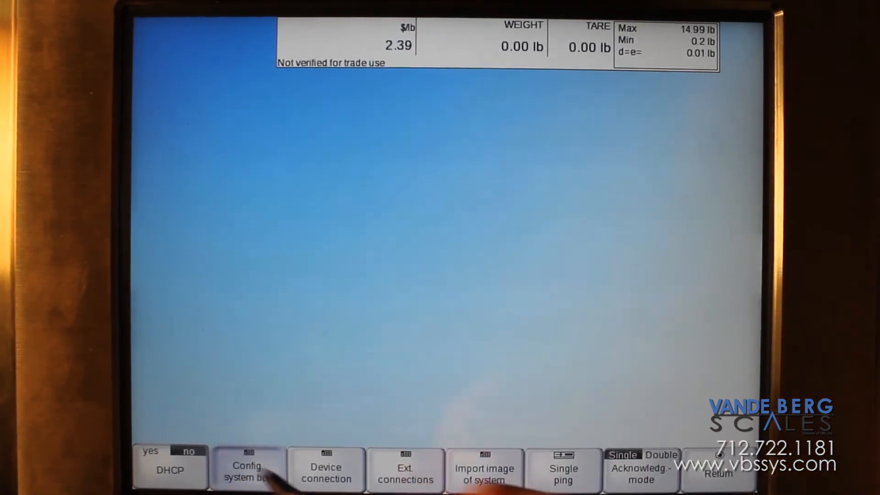
In Config system bus, enter IP 192.168.0.132 and mask 255.255.255.0, then save.
click(248, 469)
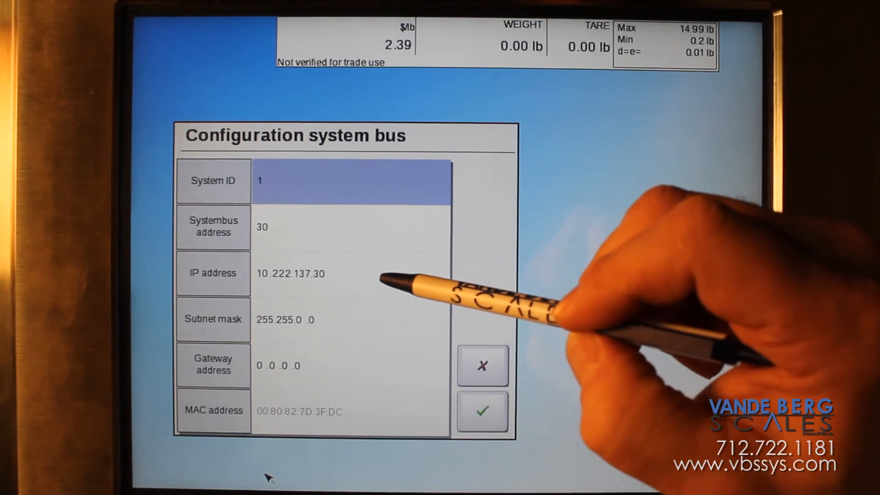
click(289, 274)
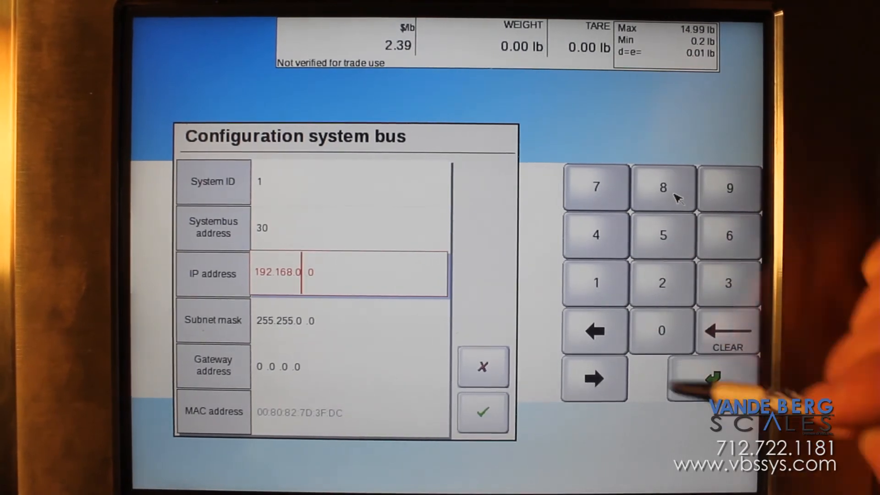
click(596, 283)
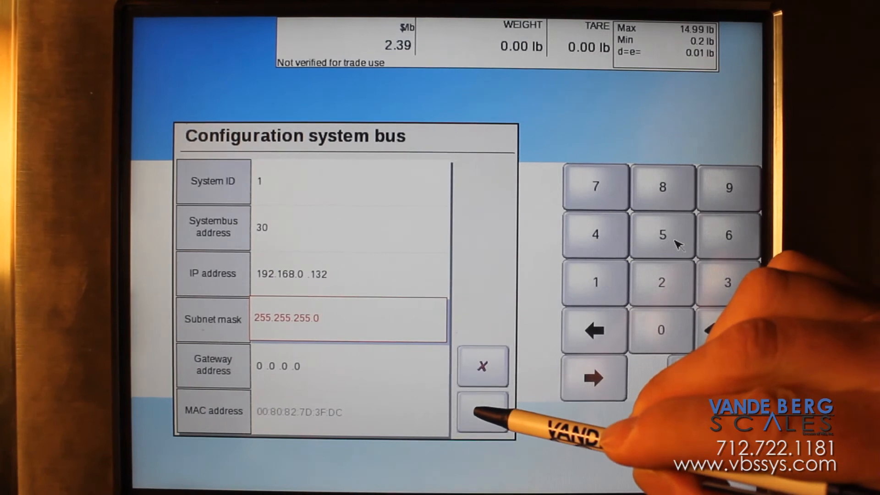
click(483, 413)
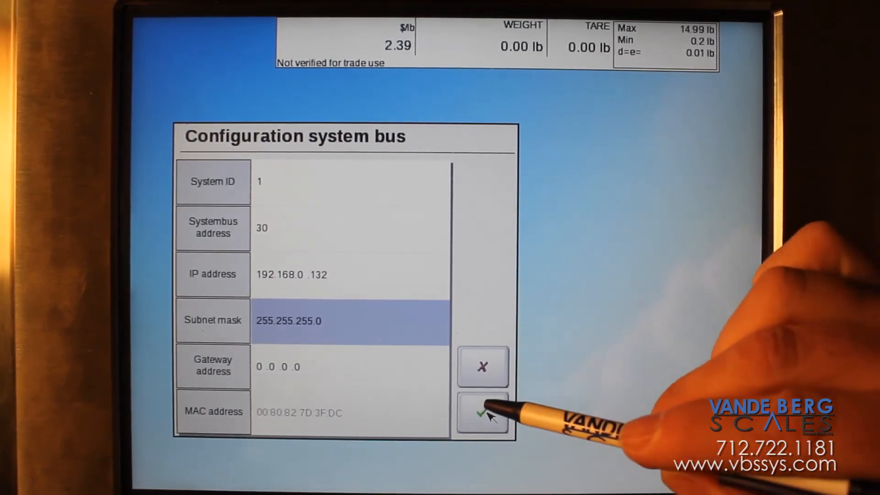
click(481, 414)
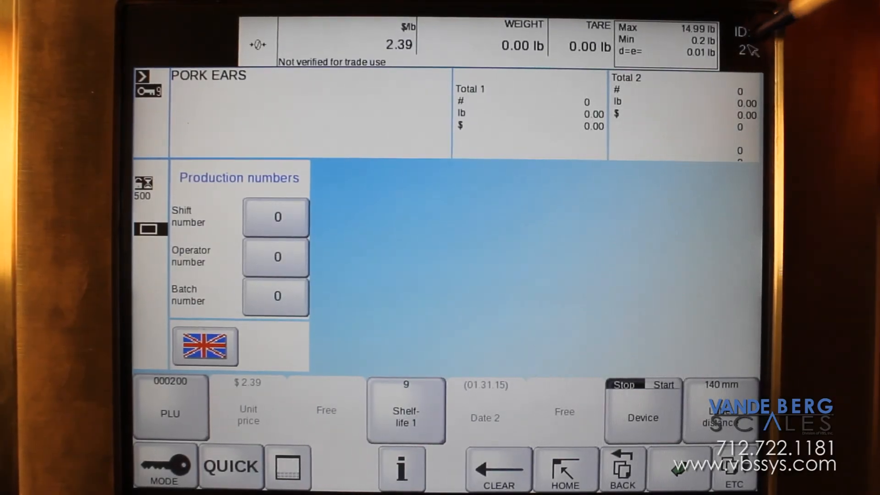
Use the top-right ID field on the main labeling screen to reopen the labeler overview.
click(642, 417)
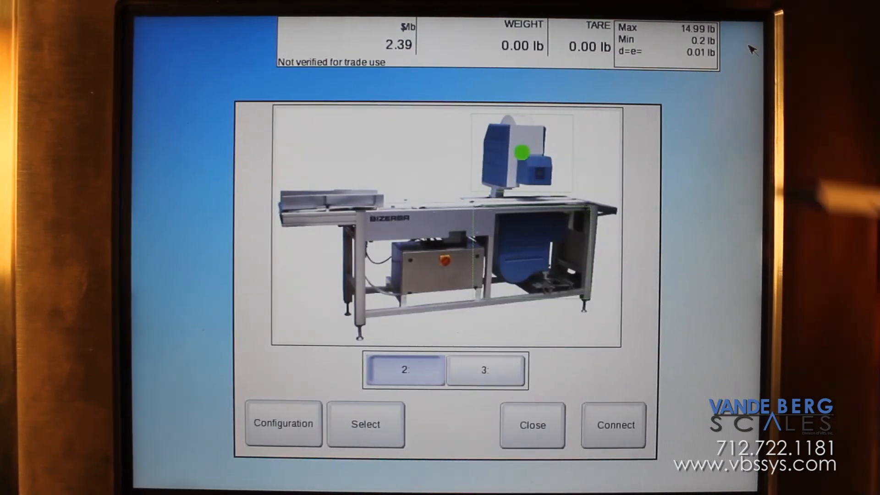